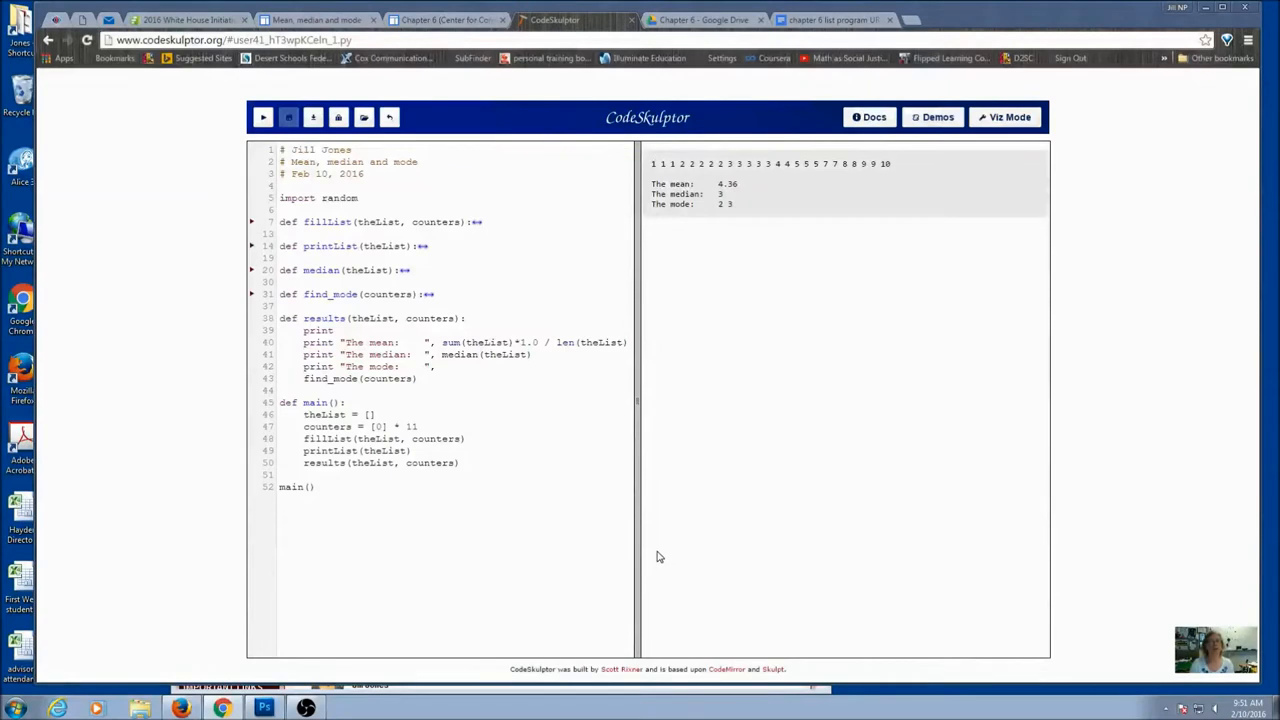
pyautogui.moveTo(322, 262)
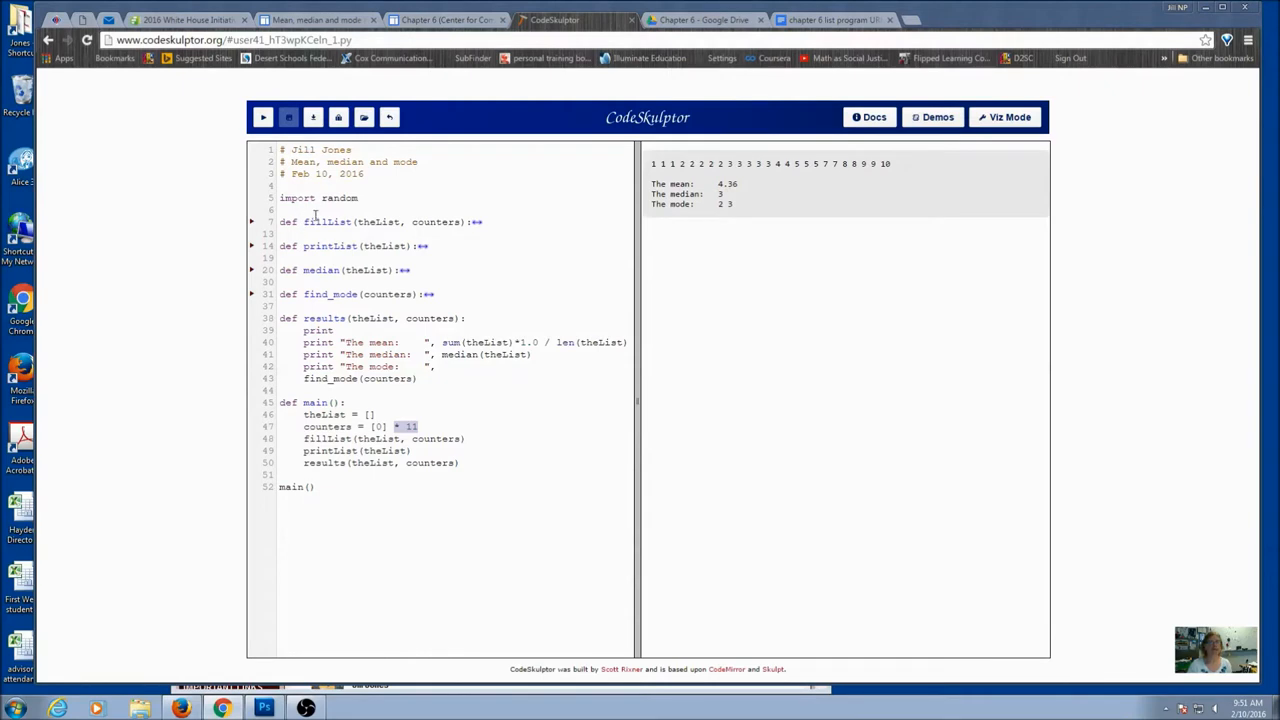
pyautogui.moveTo(481, 230)
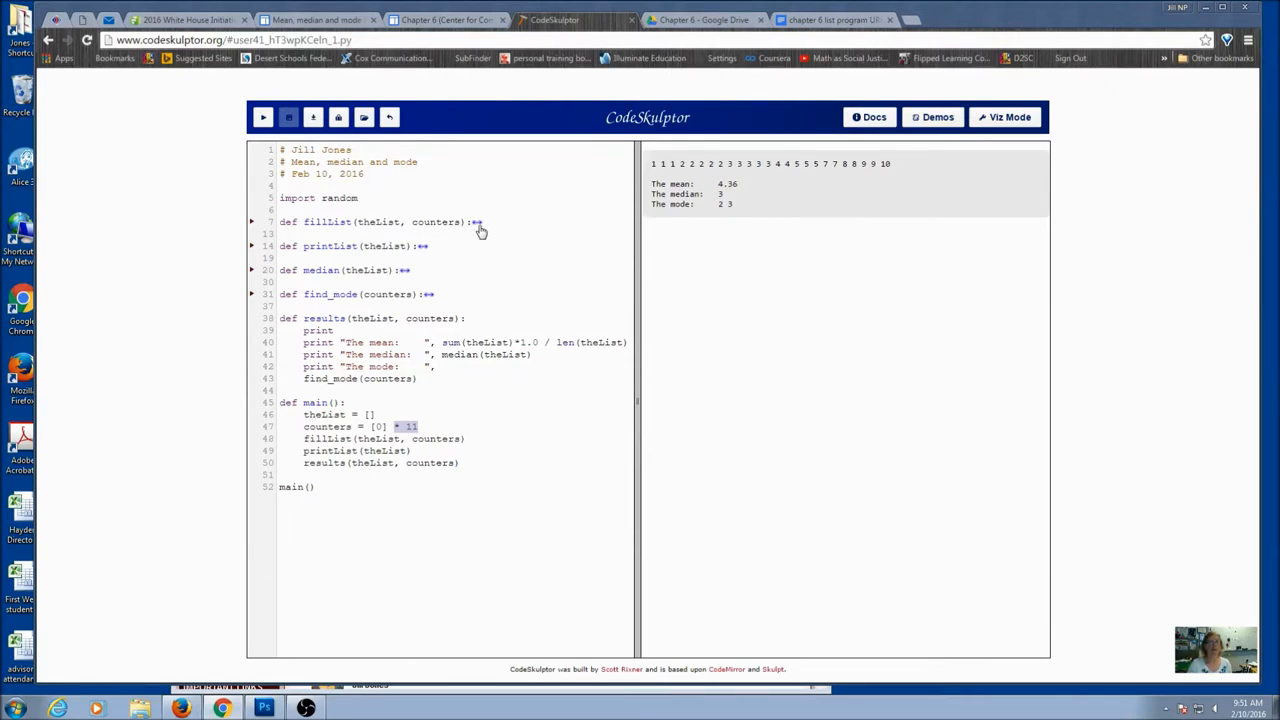
pyautogui.moveTo(429, 245)
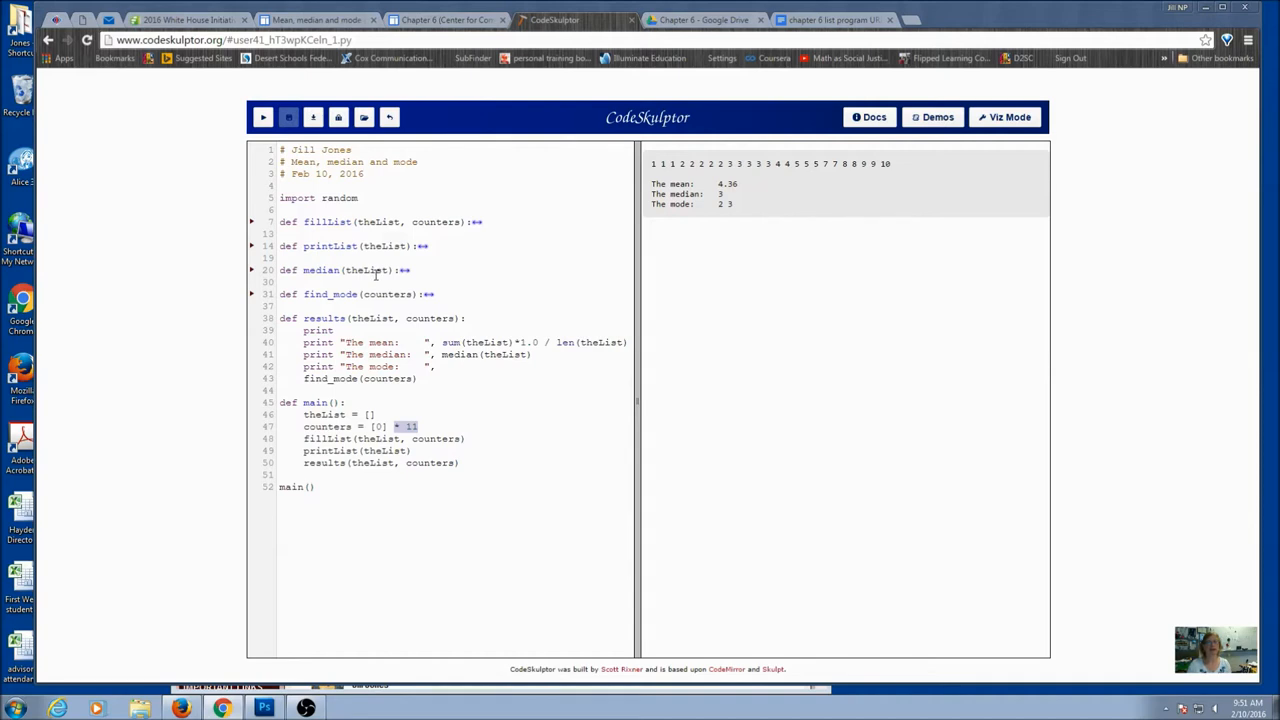
pyautogui.moveTo(366, 281)
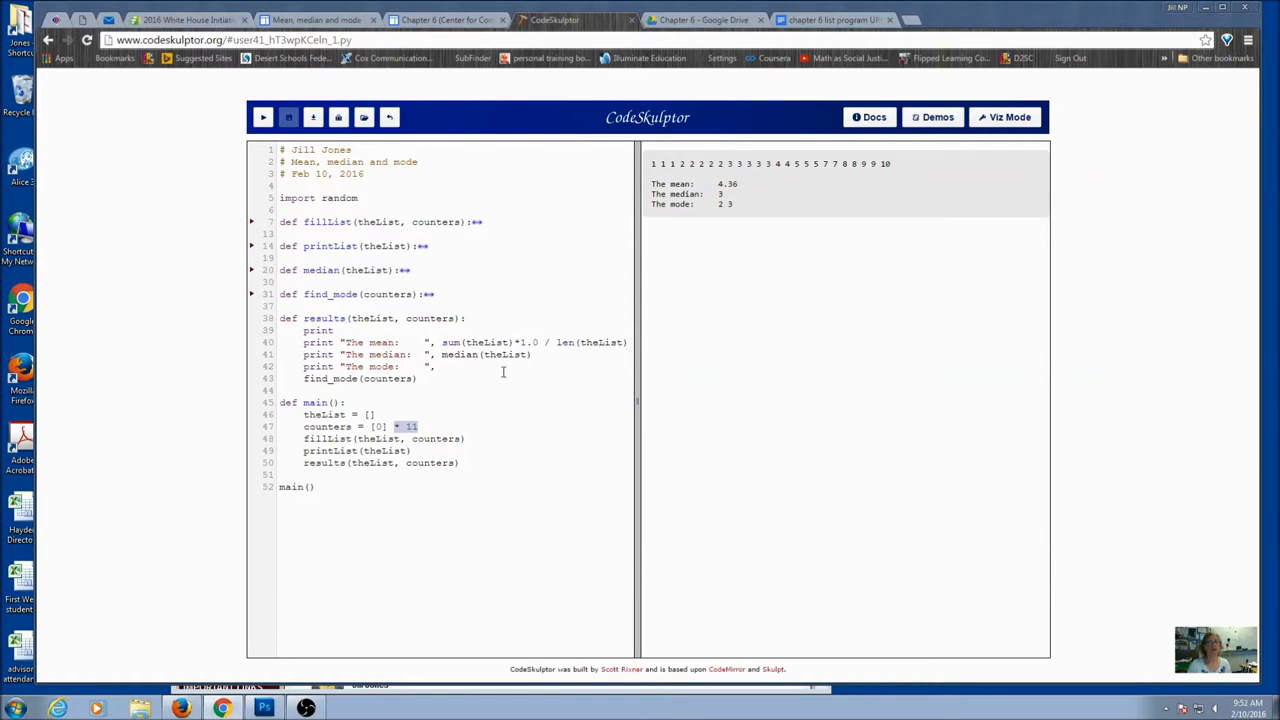
pyautogui.moveTo(272, 302)
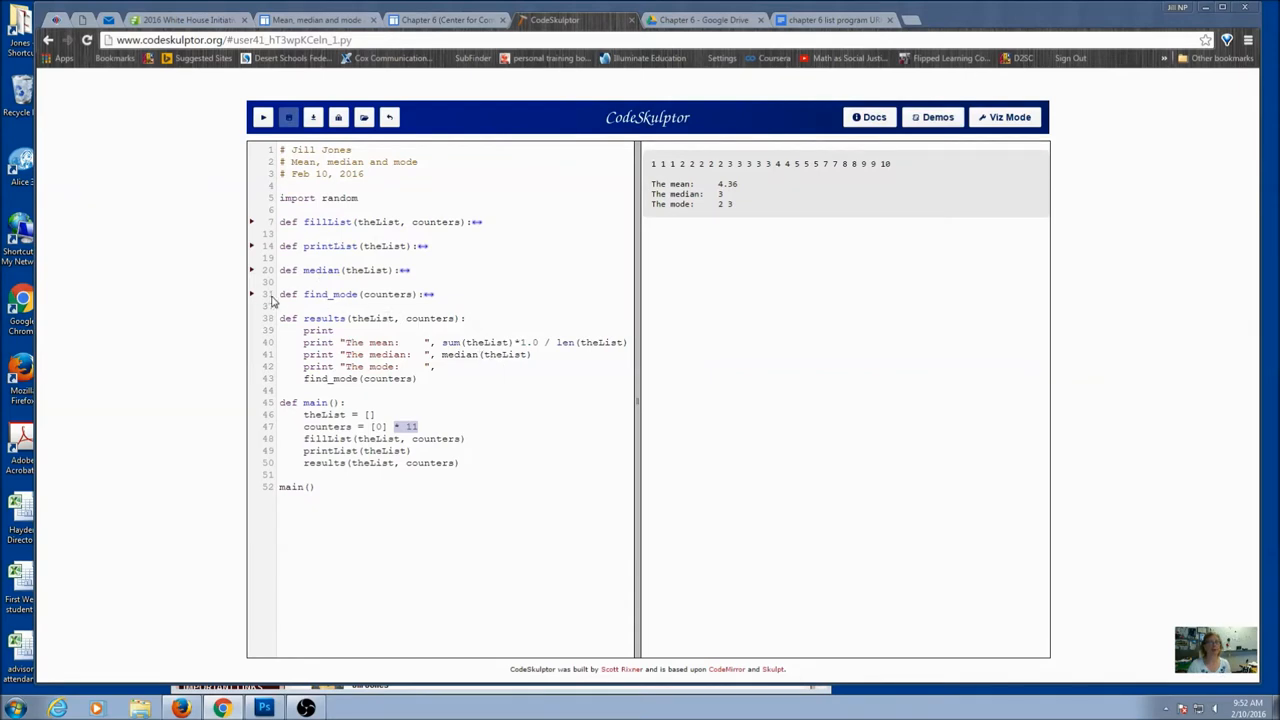
# - Select find_mode's counters argument, then run with list size 10: mean 5.2, median 4.5, mode 4
pyautogui.doubleClick(388, 294)
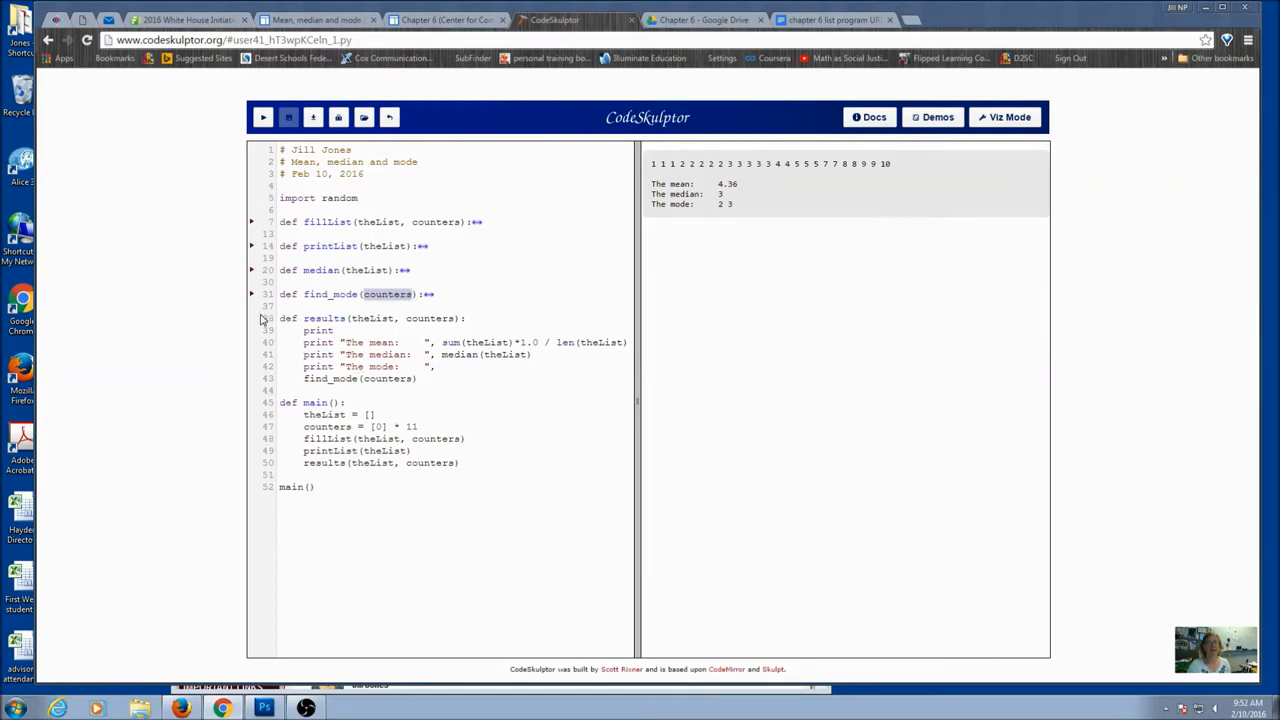
pyautogui.moveTo(382, 140)
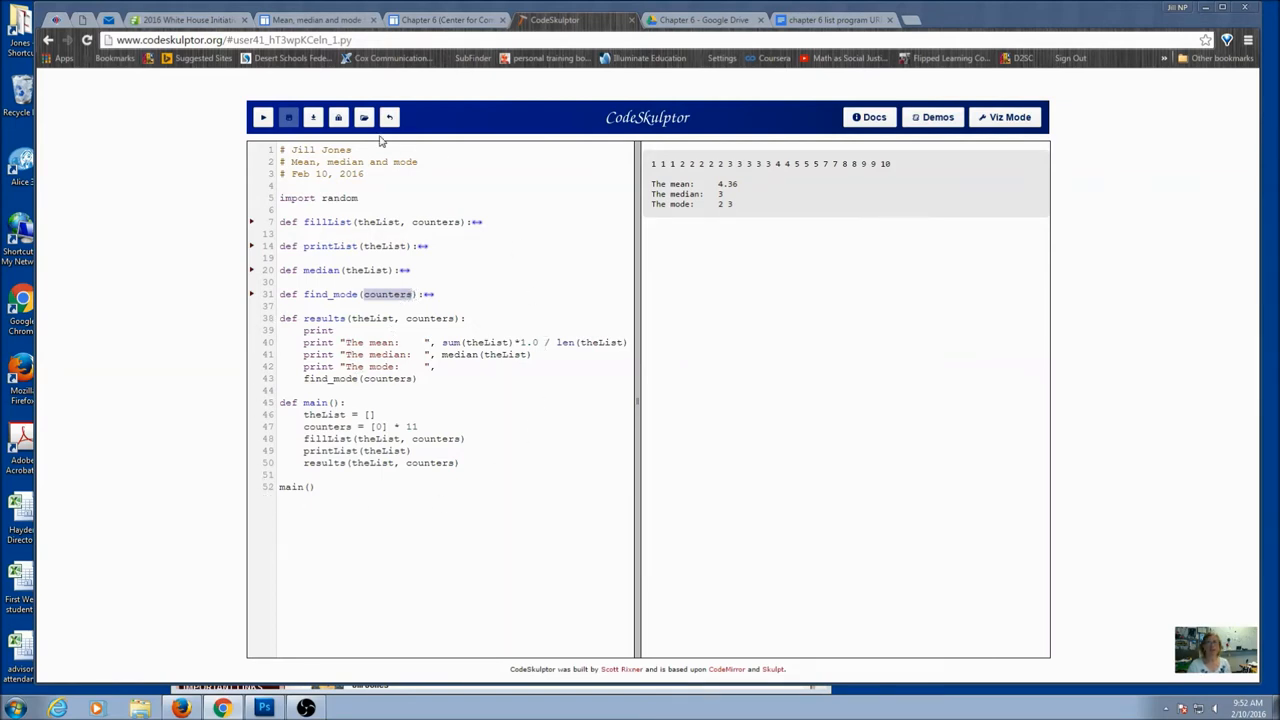
pyautogui.click(263, 117)
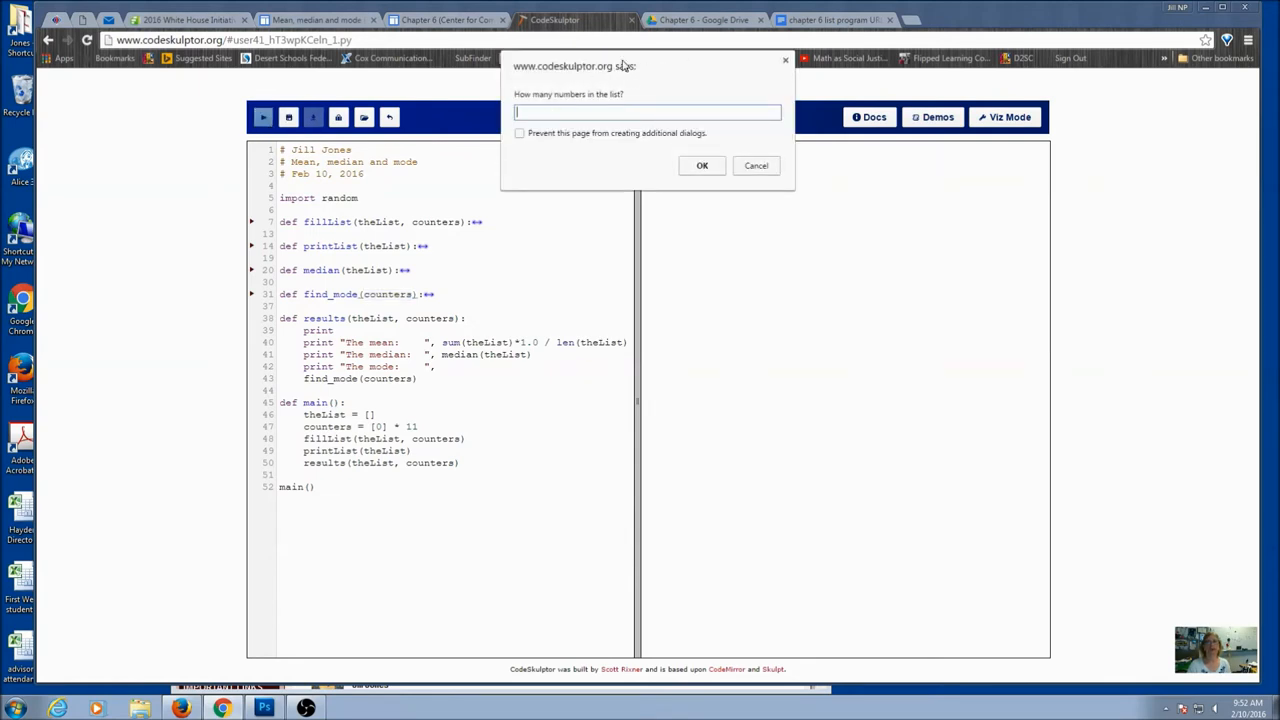
pyautogui.write('1')
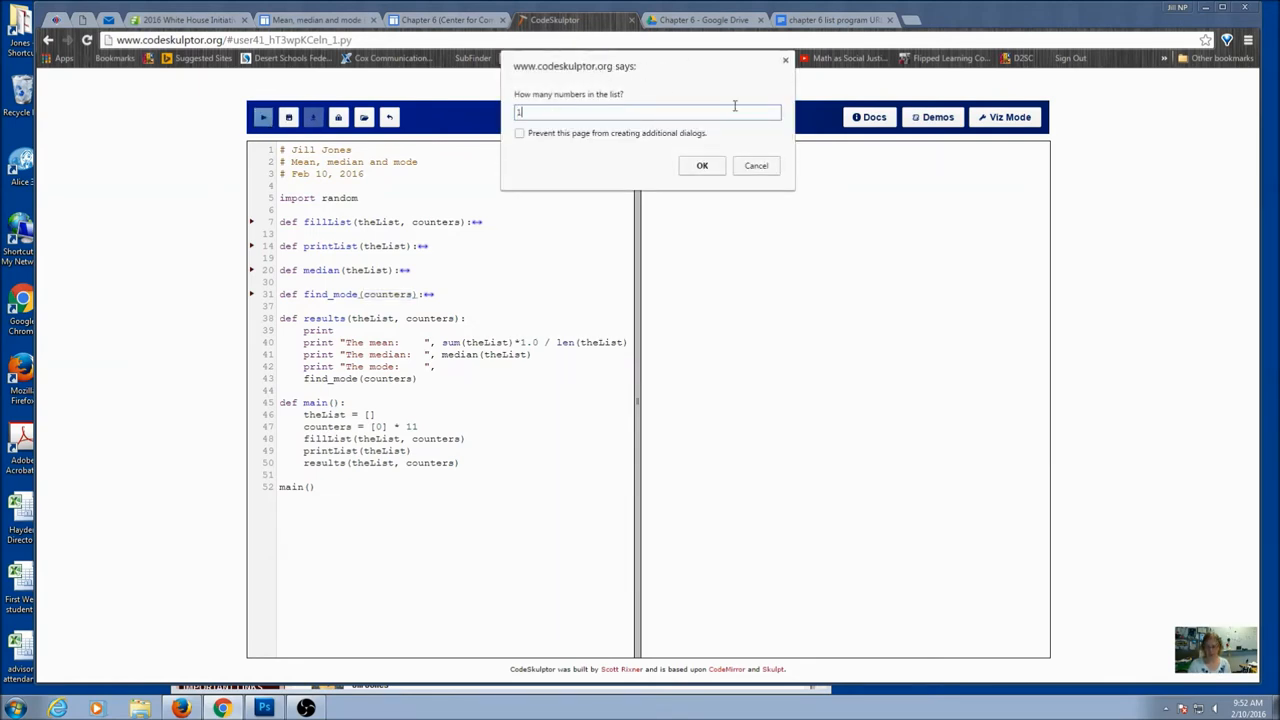
pyautogui.write('0')
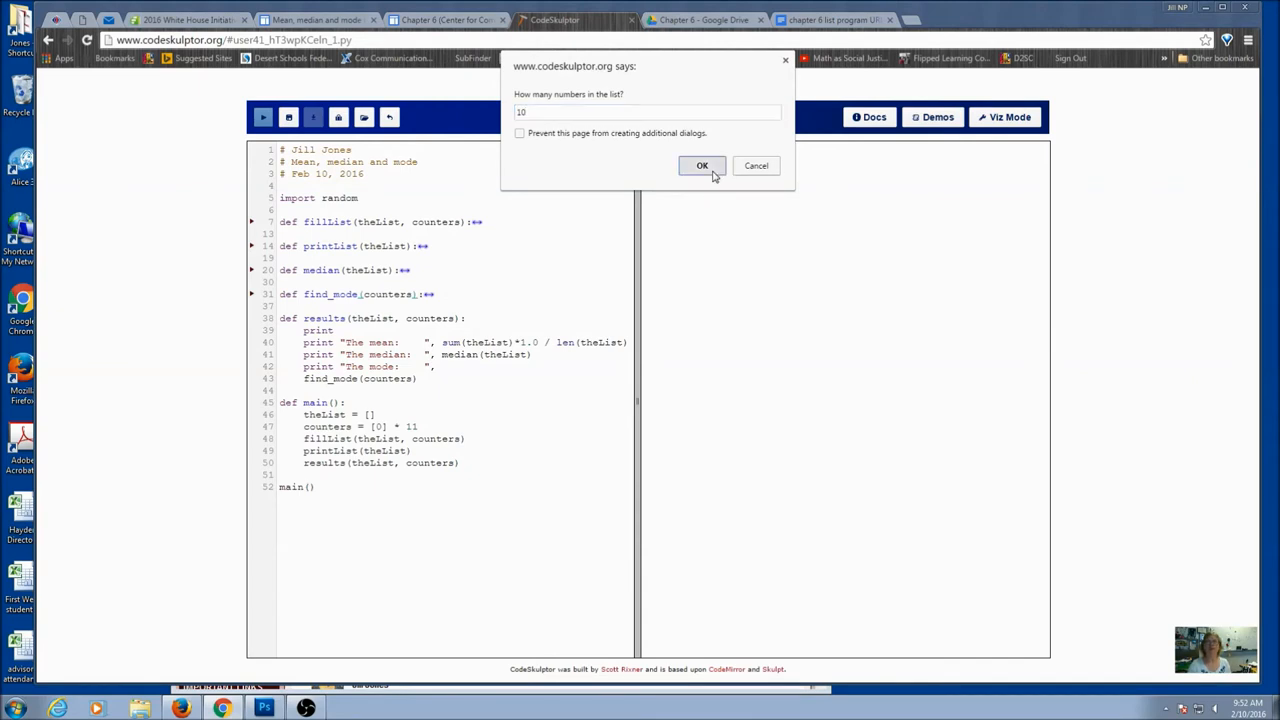
pyautogui.click(702, 165)
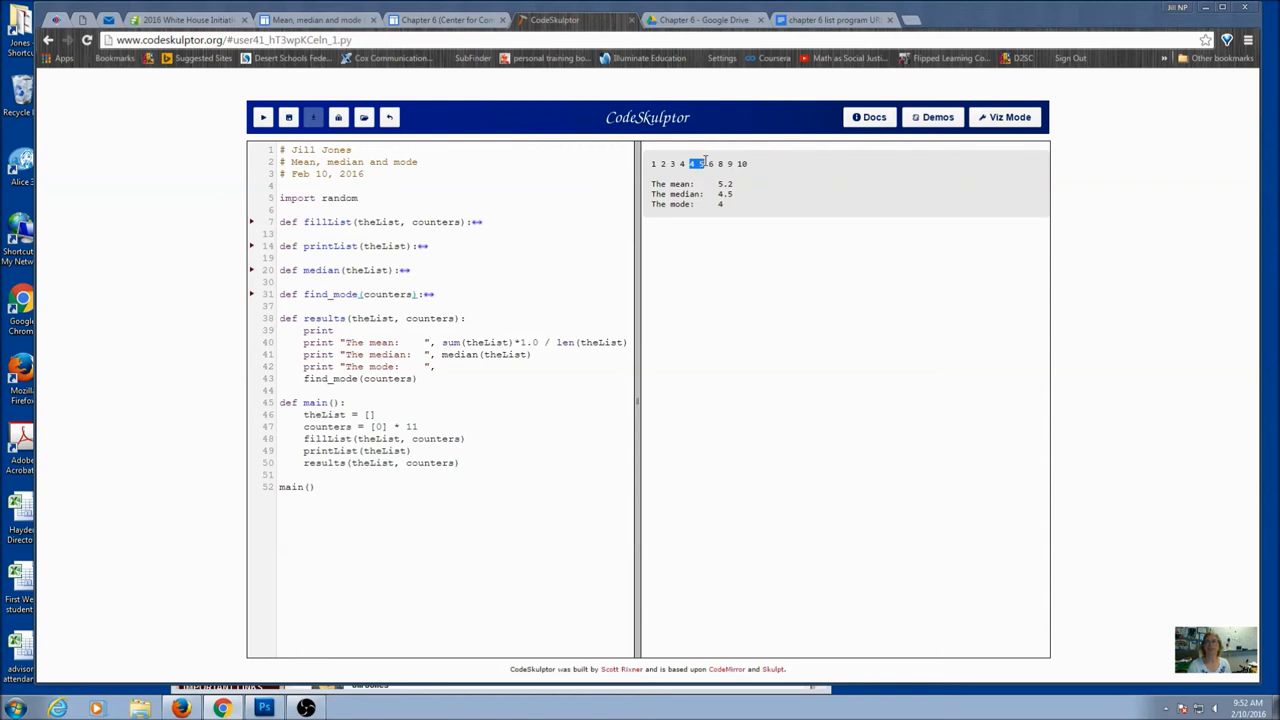
# - Rerun the program entering 9 as the list size, producing mean 5.67, median 6, mode 8
pyautogui.click(262, 117)
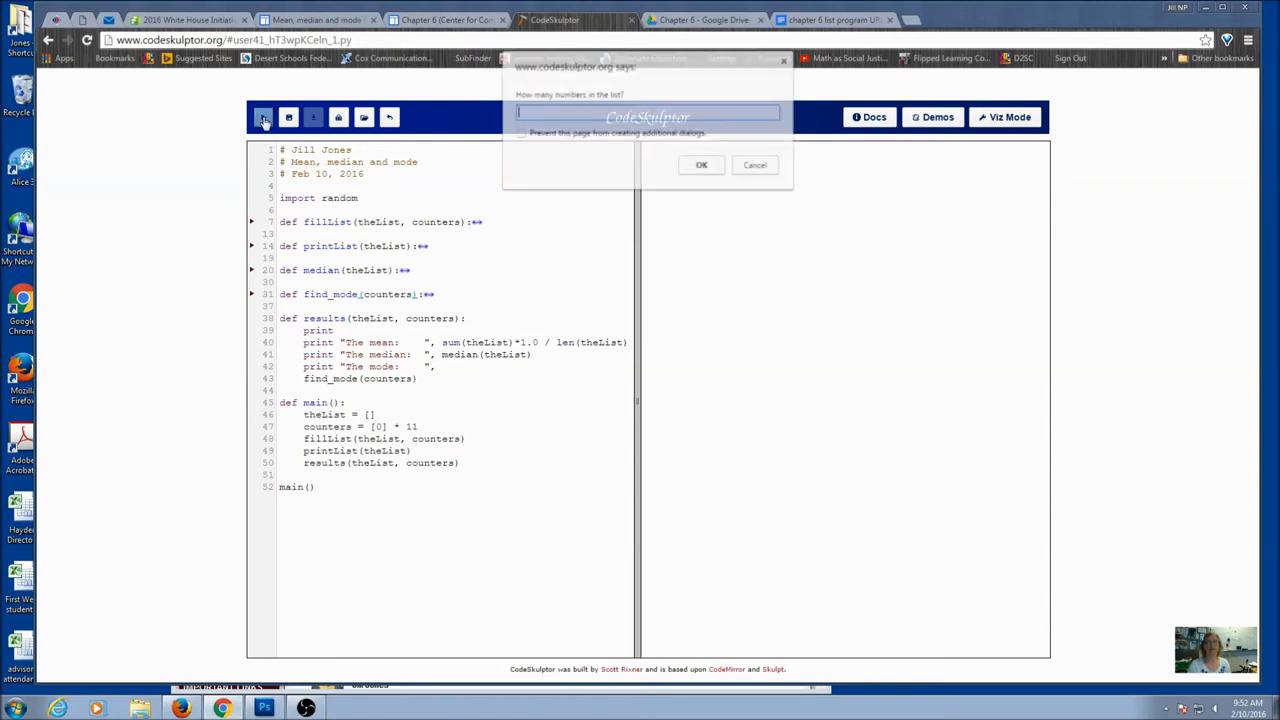
pyautogui.write('9')
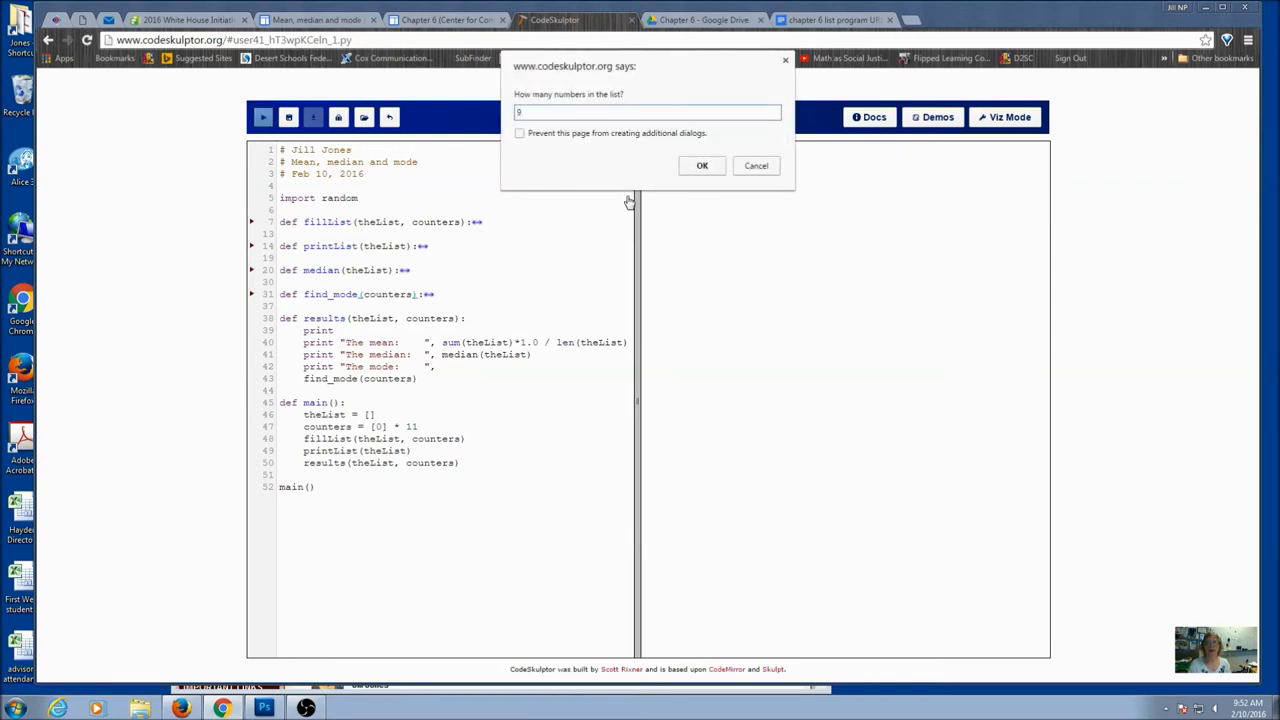
pyautogui.click(701, 165)
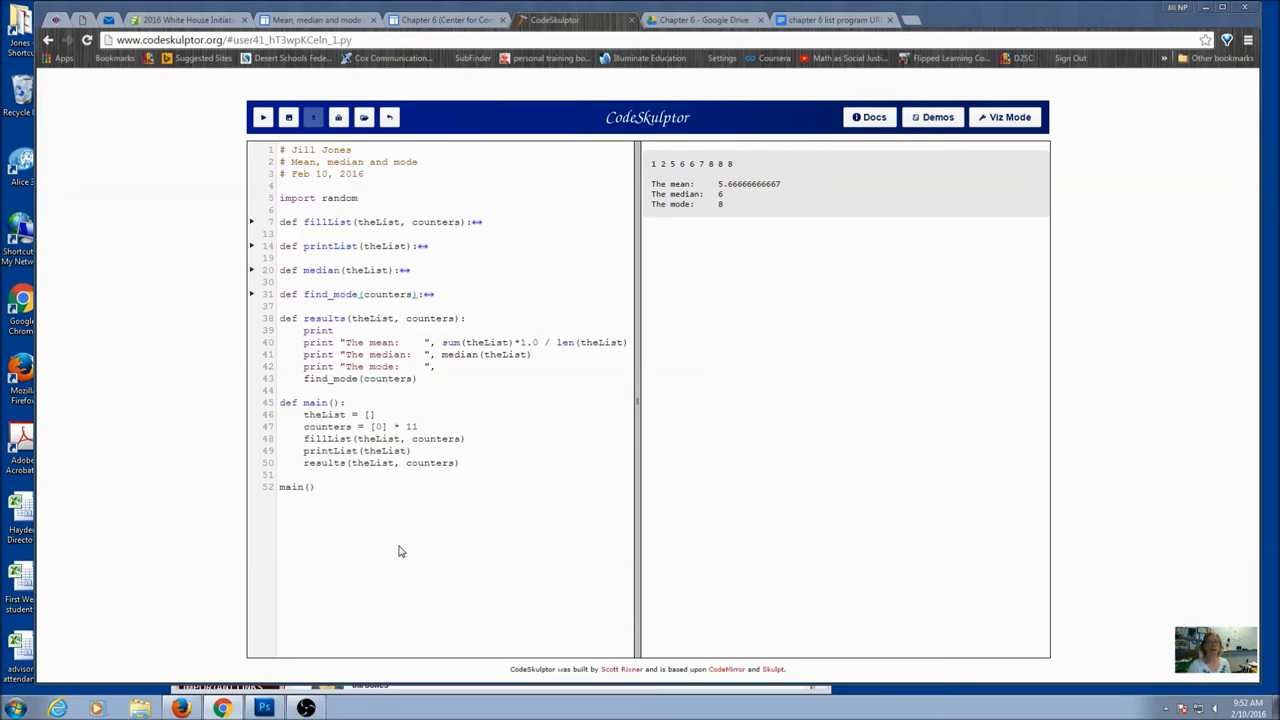
pyautogui.moveTo(362, 591)
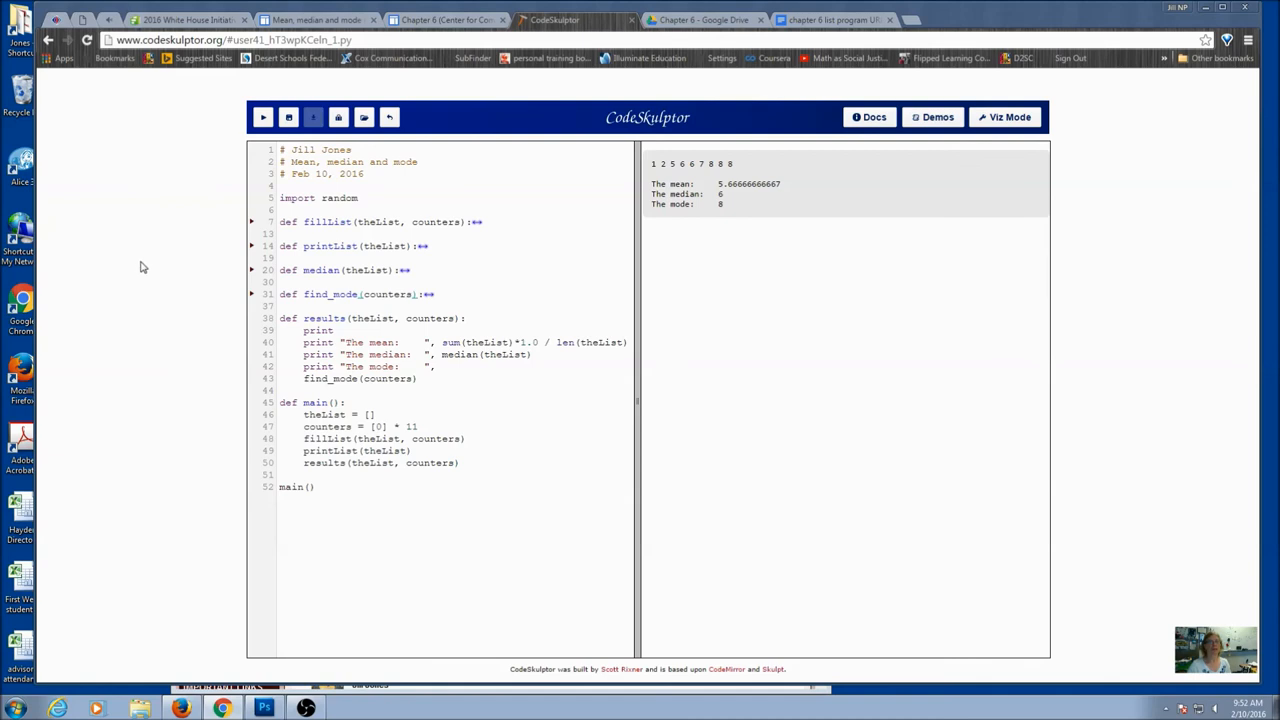
pyautogui.moveTo(228, 180)
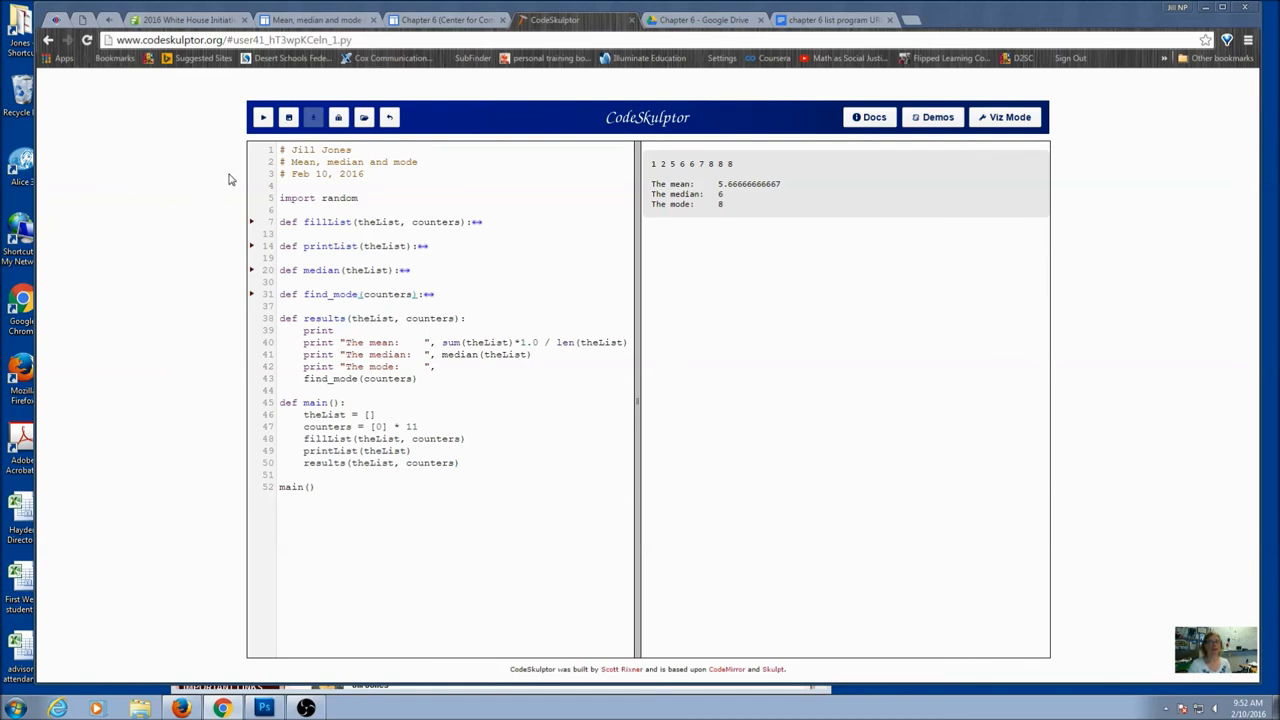